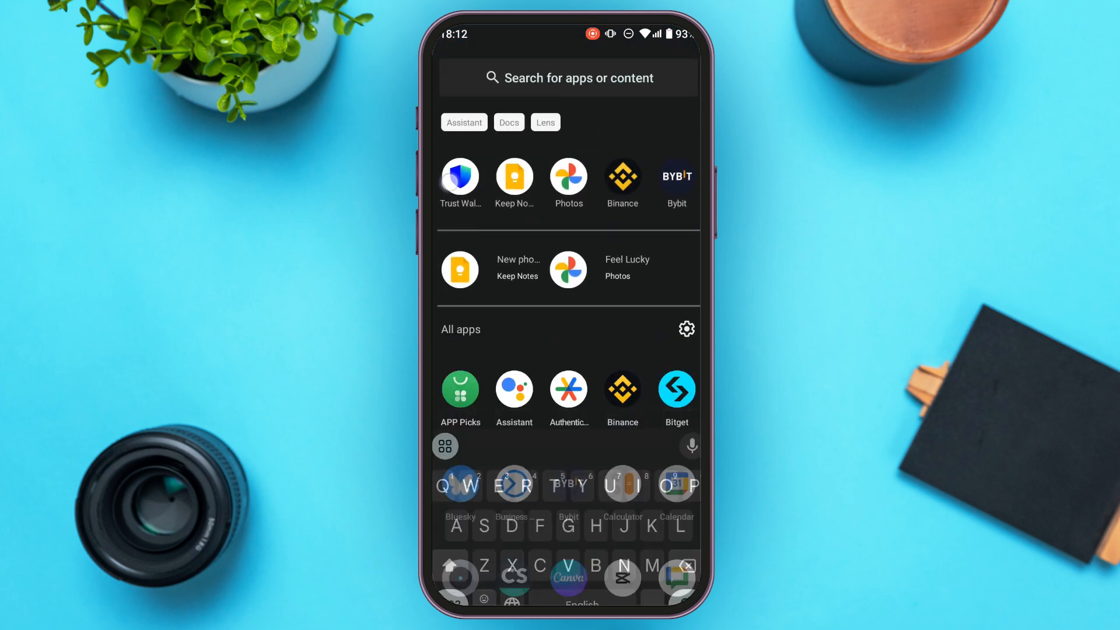
# - Launch Trust Wallet from the app drawer to reach its welcome screen
pyautogui.click(459, 176)
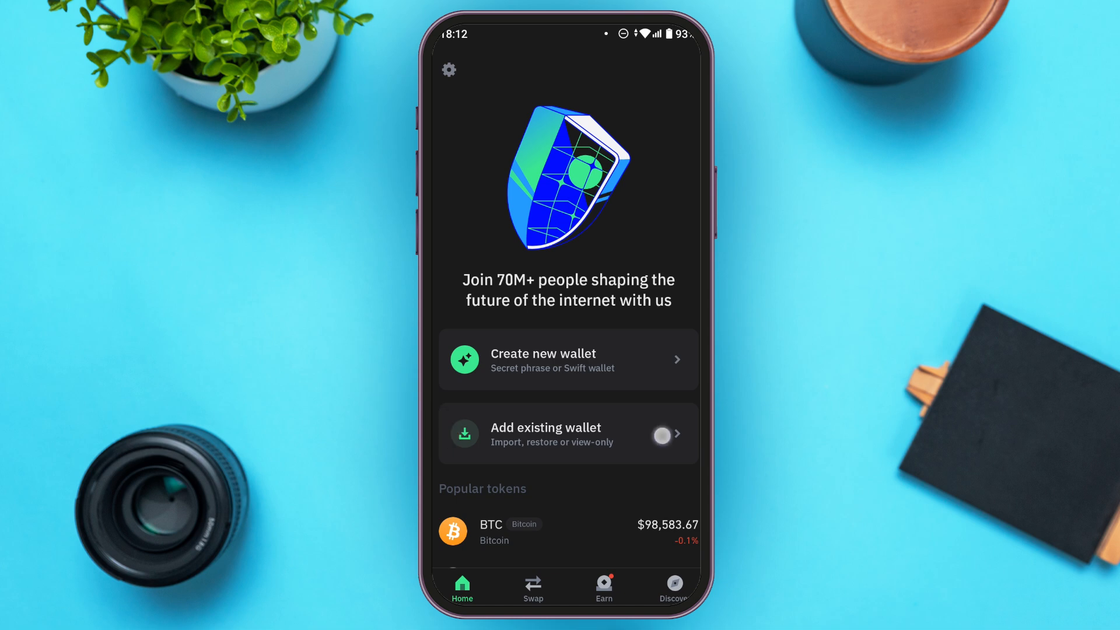
# - Choose 'Add existing wallet' to list the import methods
pyautogui.click(568, 433)
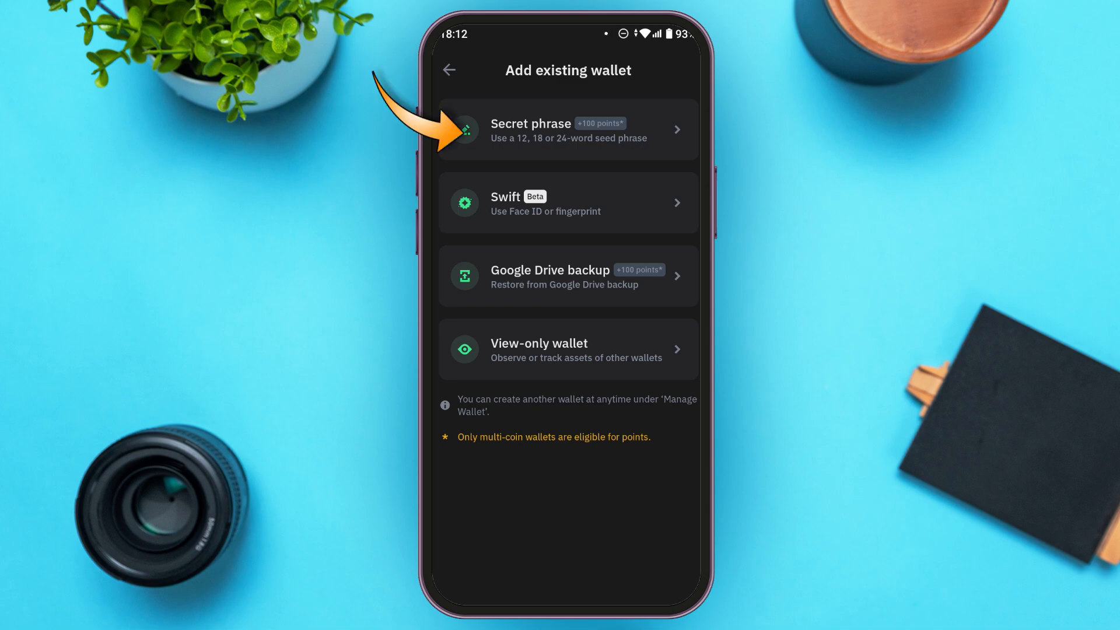
# - Restore via secret phrase and dismiss 'Welcome aboard' to show Main Wallet 1 with $0.00
pyautogui.click(568, 130)
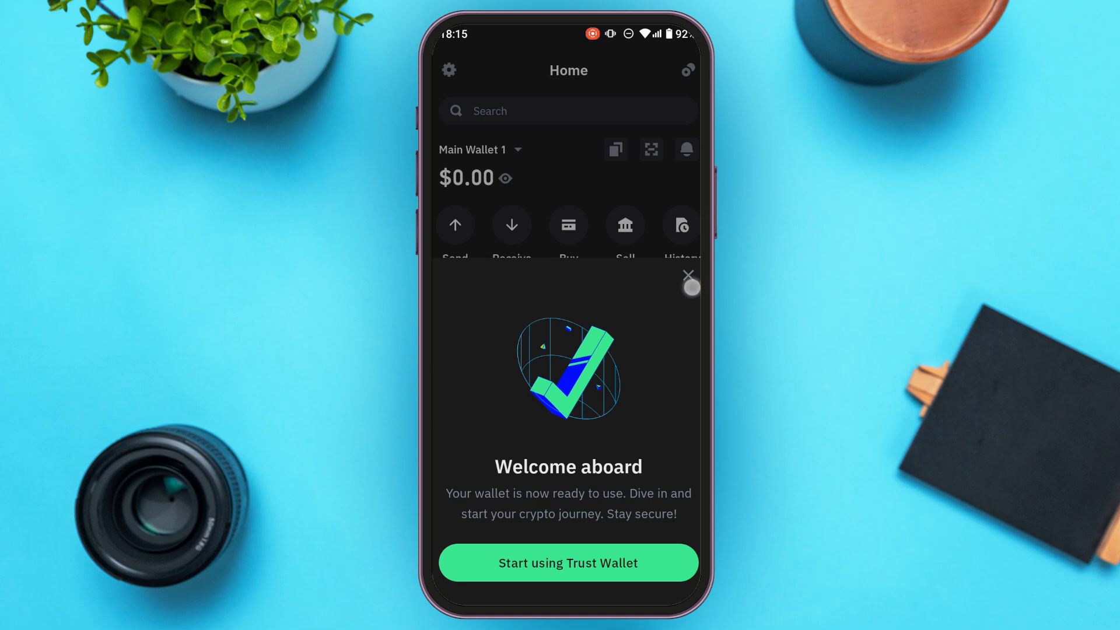
pyautogui.click(568, 562)
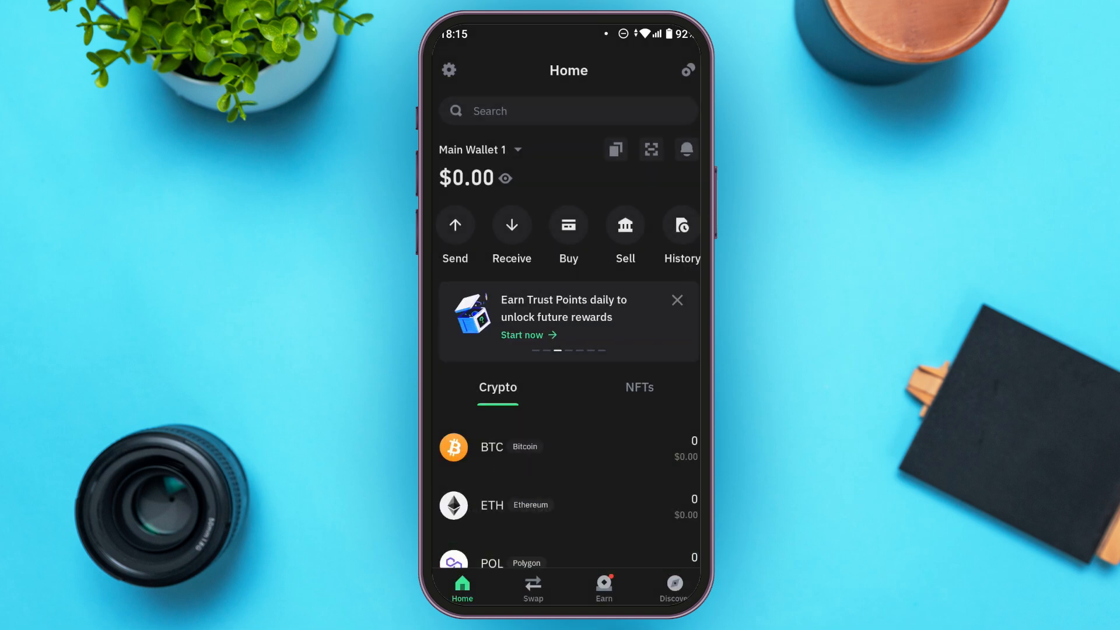